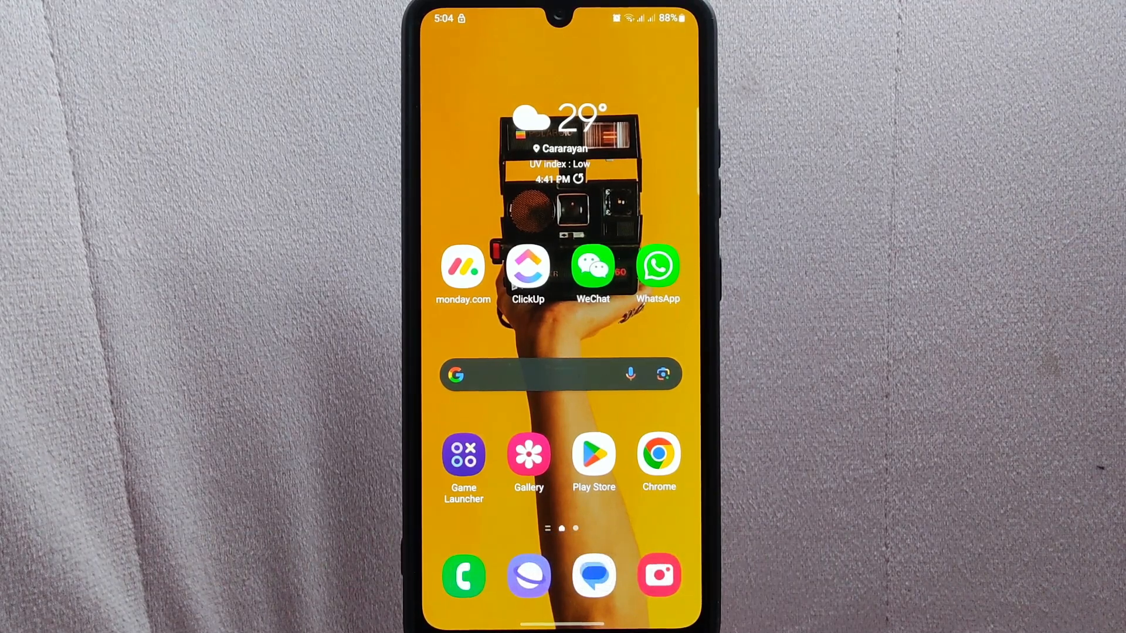
# - Launch the monday.com app from the Android home screen
pyautogui.click(463, 268)
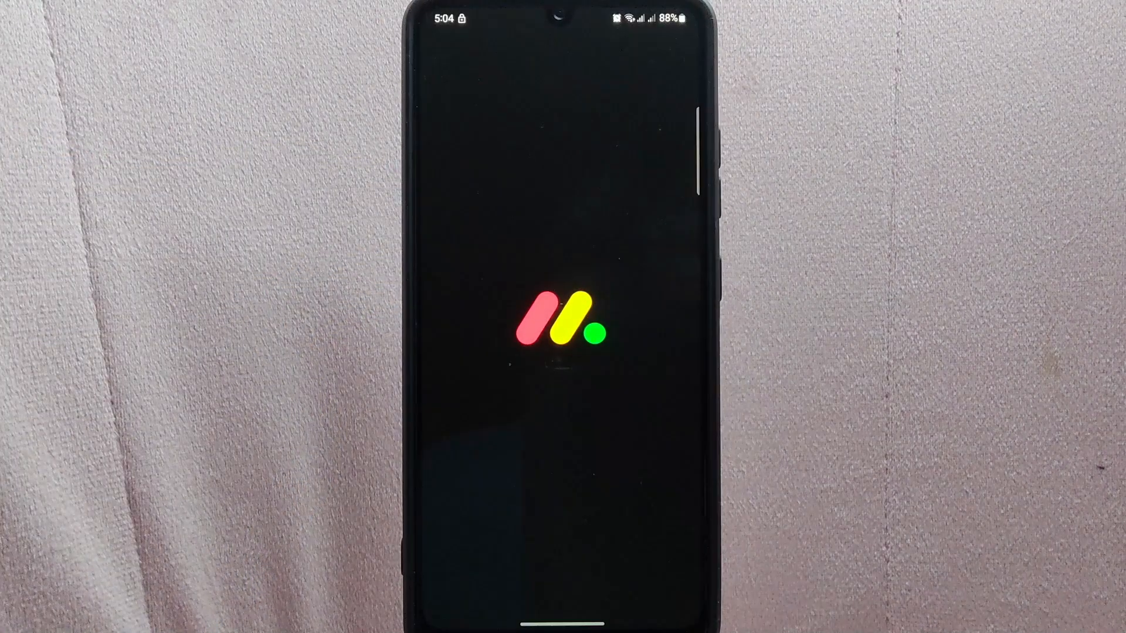